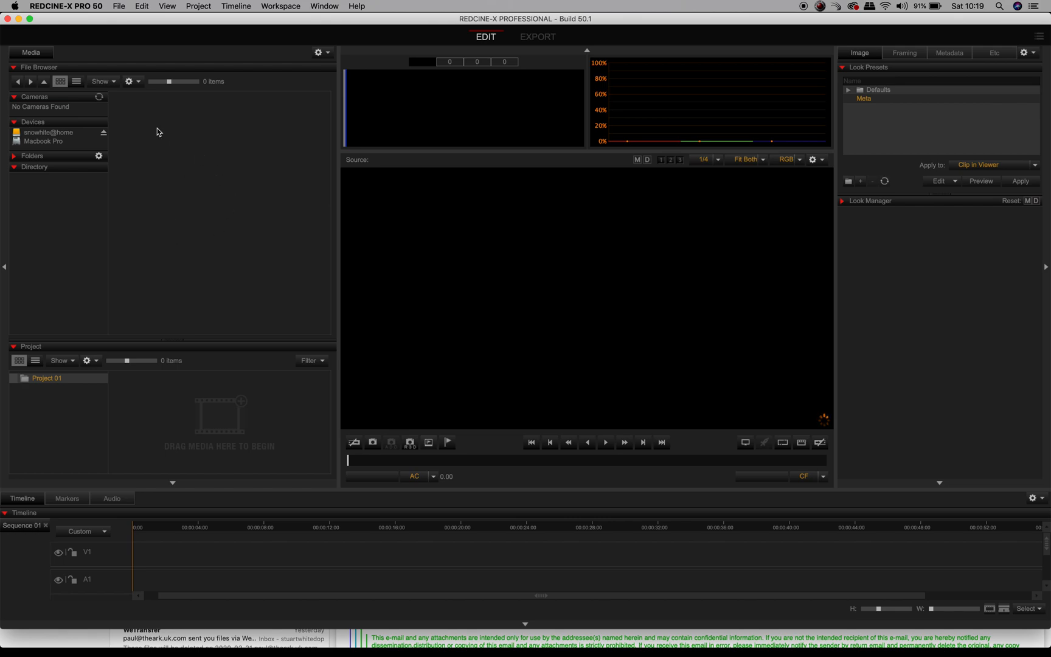
pyautogui.moveTo(199, 235)
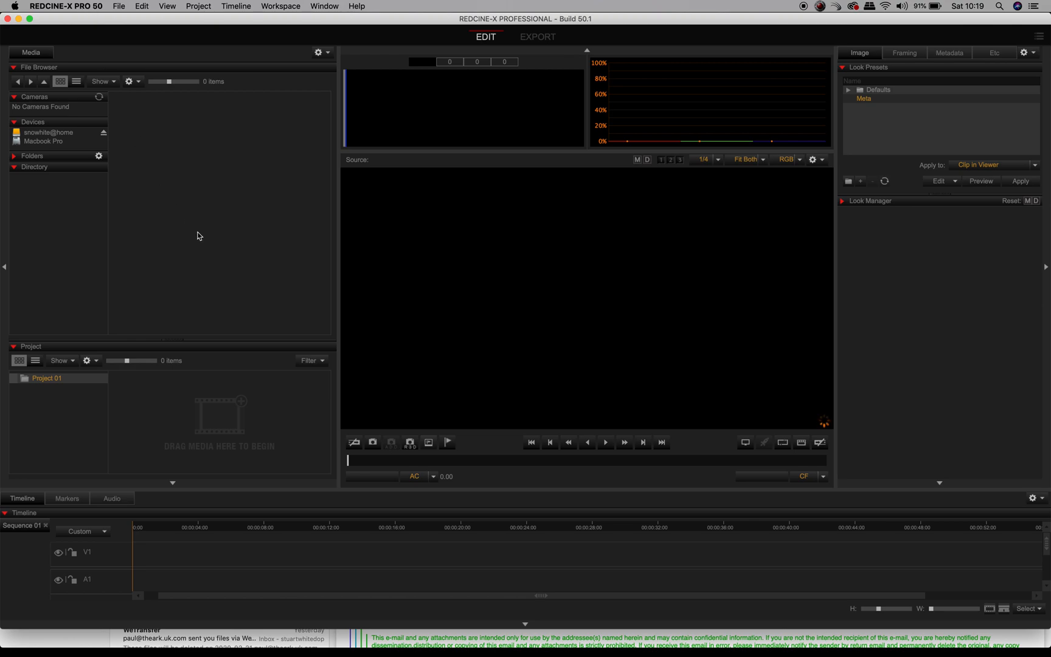
pyautogui.moveTo(261, 219)
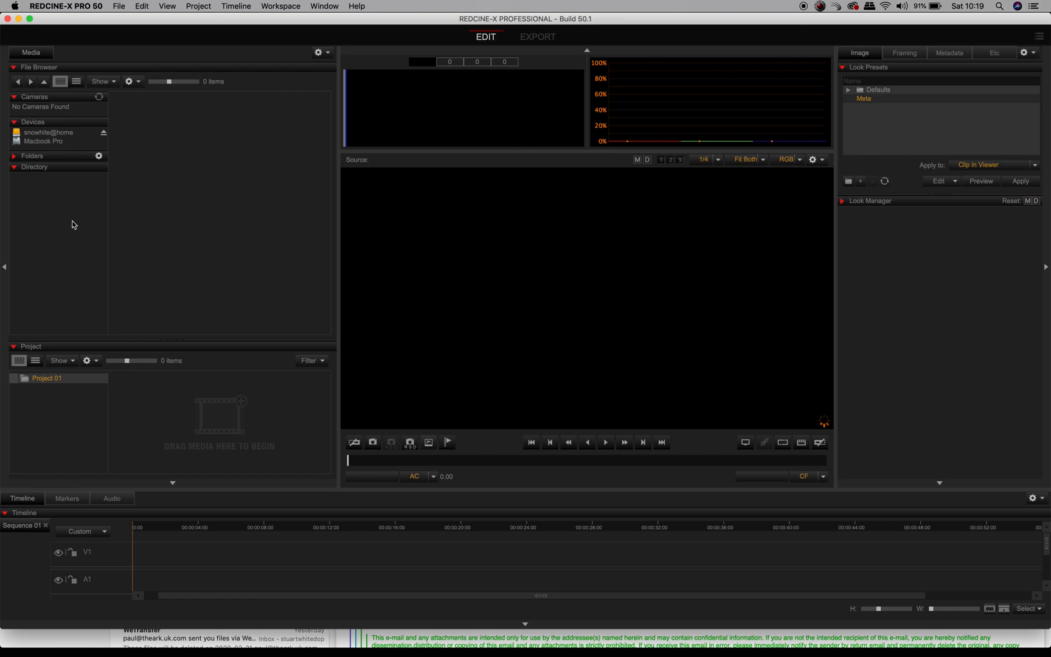
# Expand the home drive, open the A001 clip folder and scroll through its thumbnails.
pyautogui.click(49, 132)
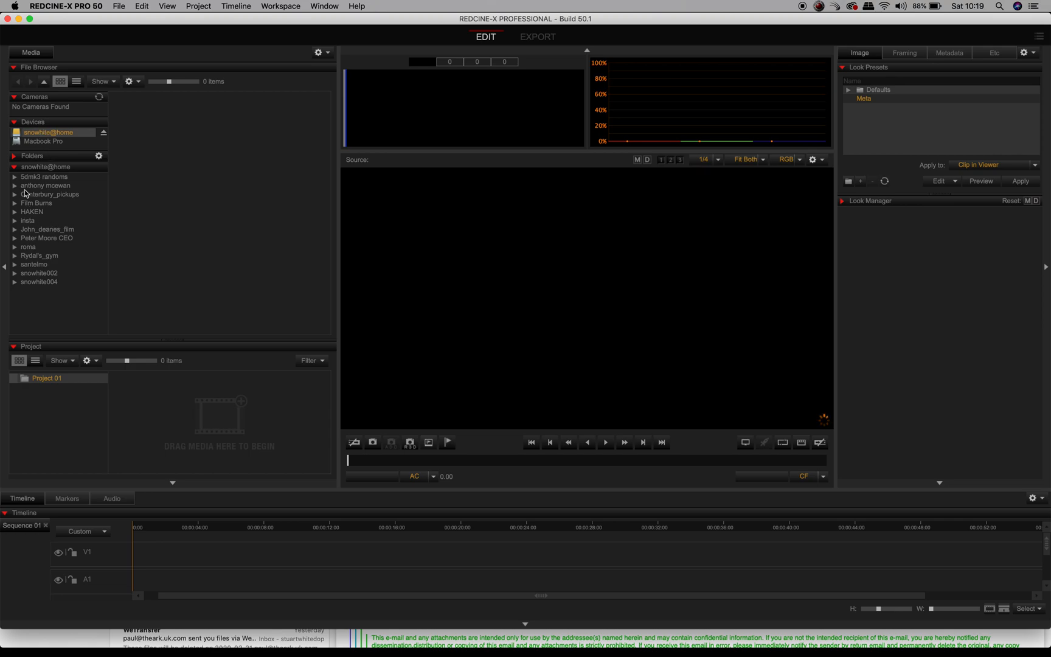
pyautogui.click(15, 194)
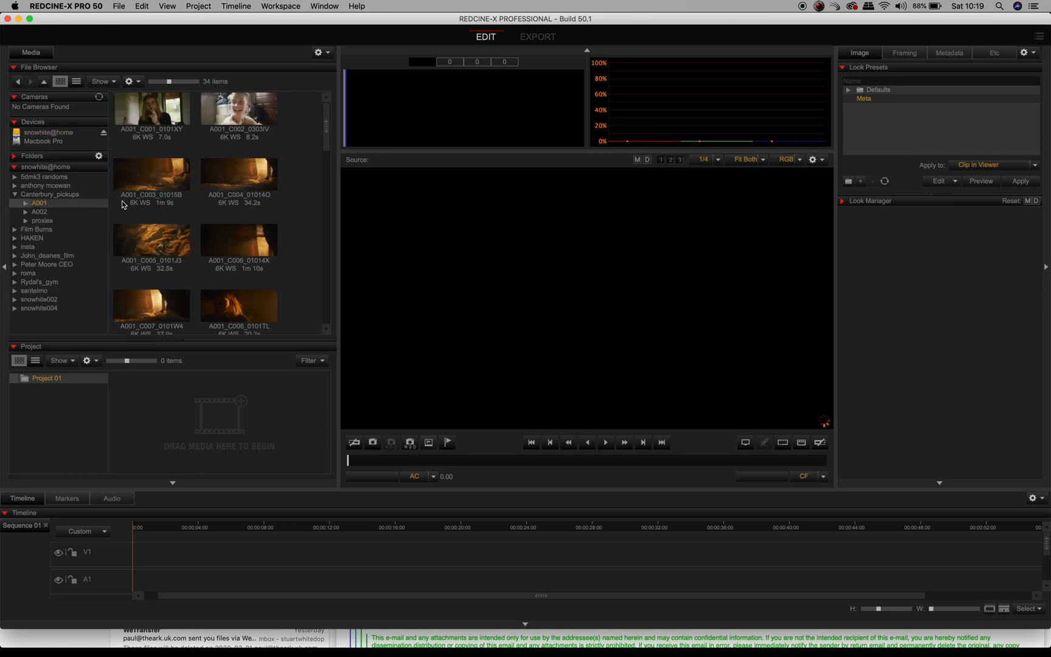
pyautogui.scroll(-3)
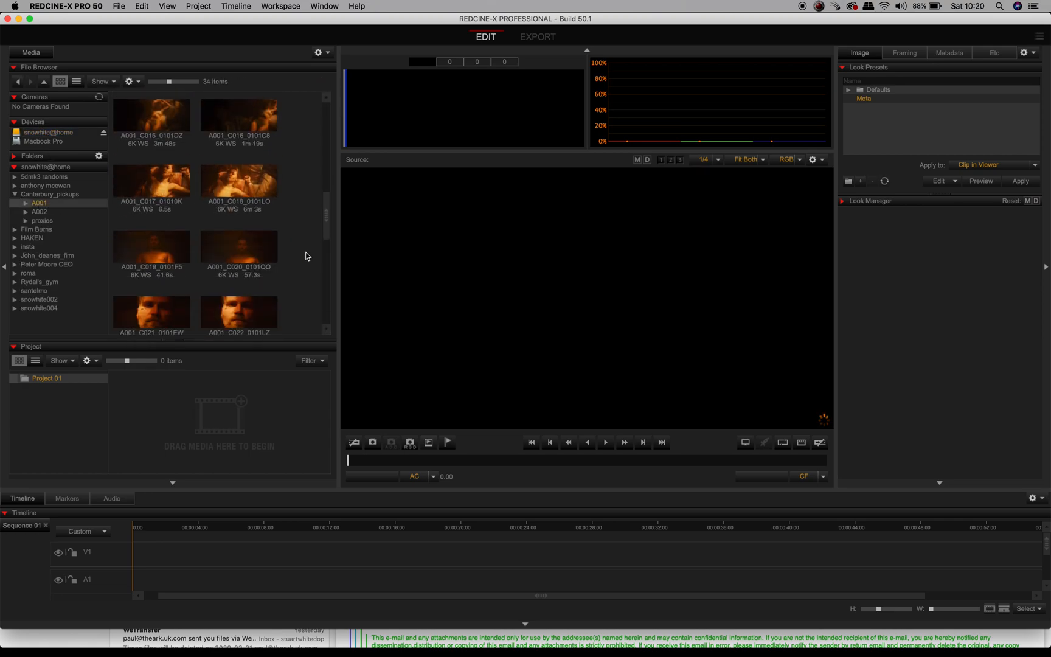
# Load clip A001_C018_0101LO into the viewer.
pyautogui.click(237, 182)
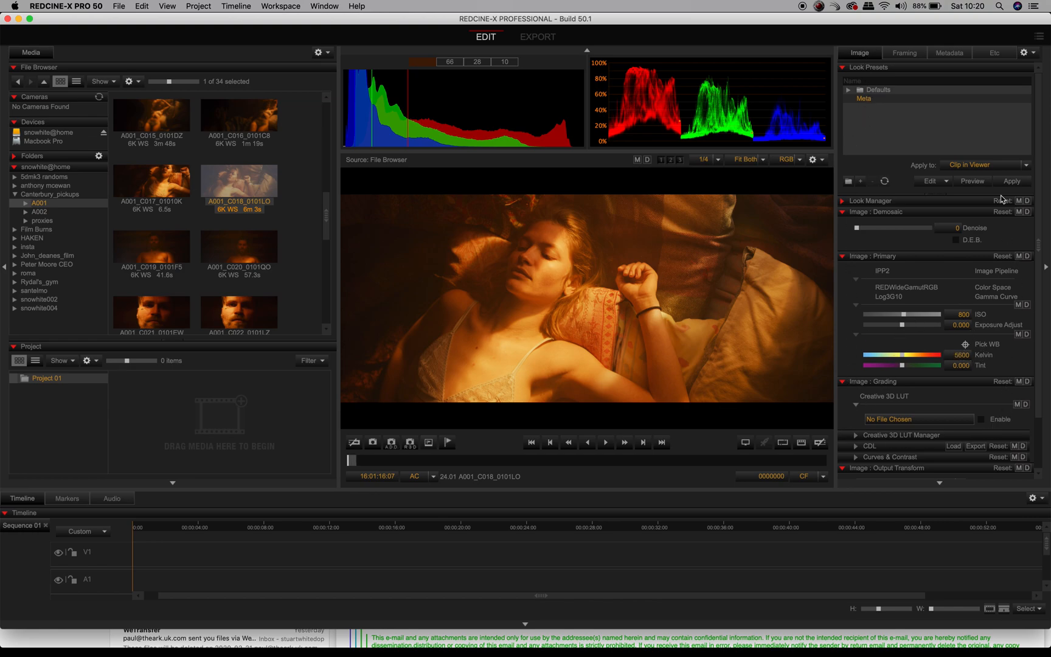
pyautogui.moveTo(924, 354)
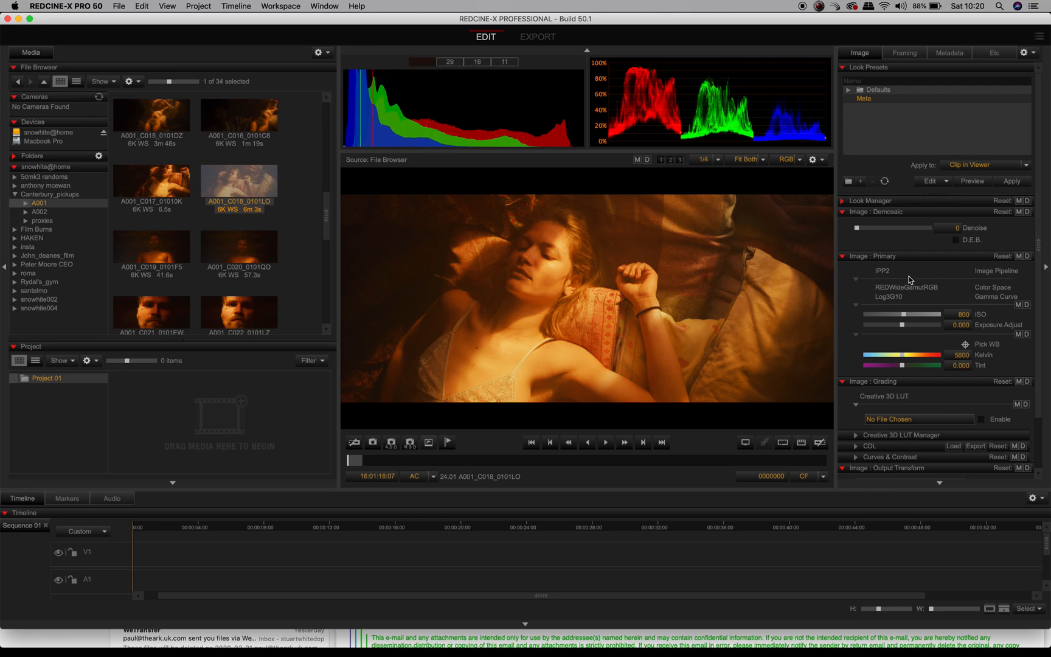
pyautogui.moveTo(959, 355)
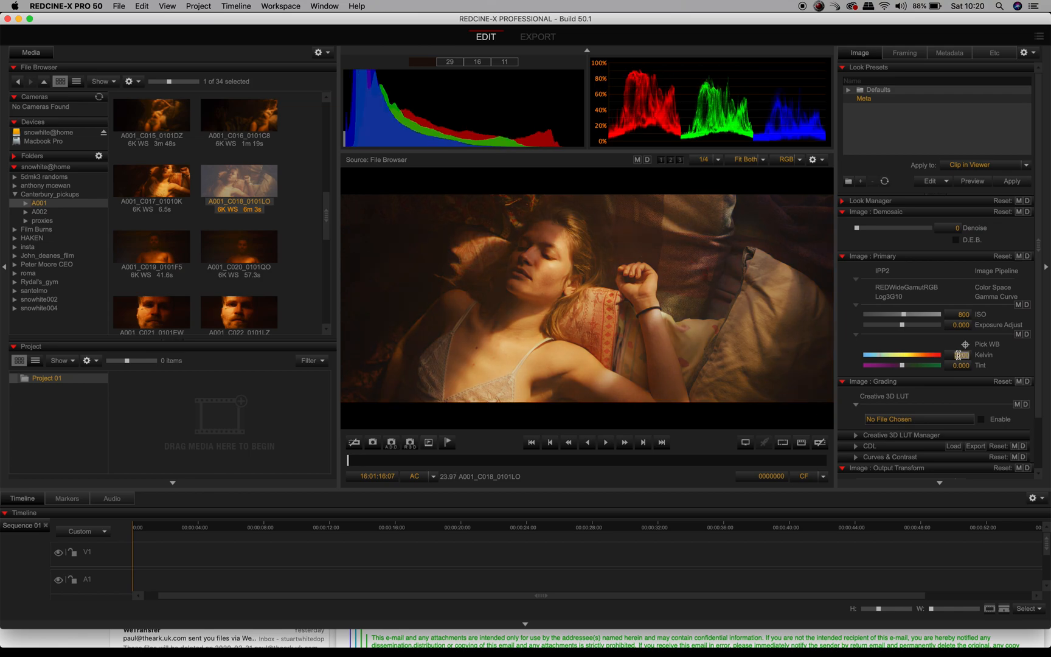
pyautogui.click(959, 354)
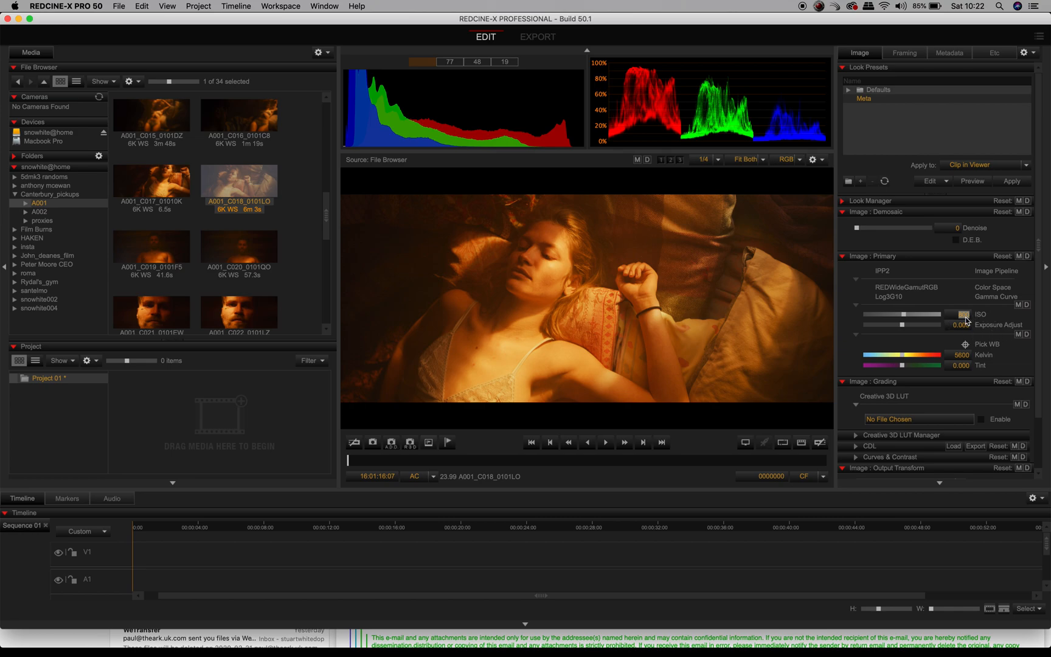
pyautogui.moveTo(966, 319)
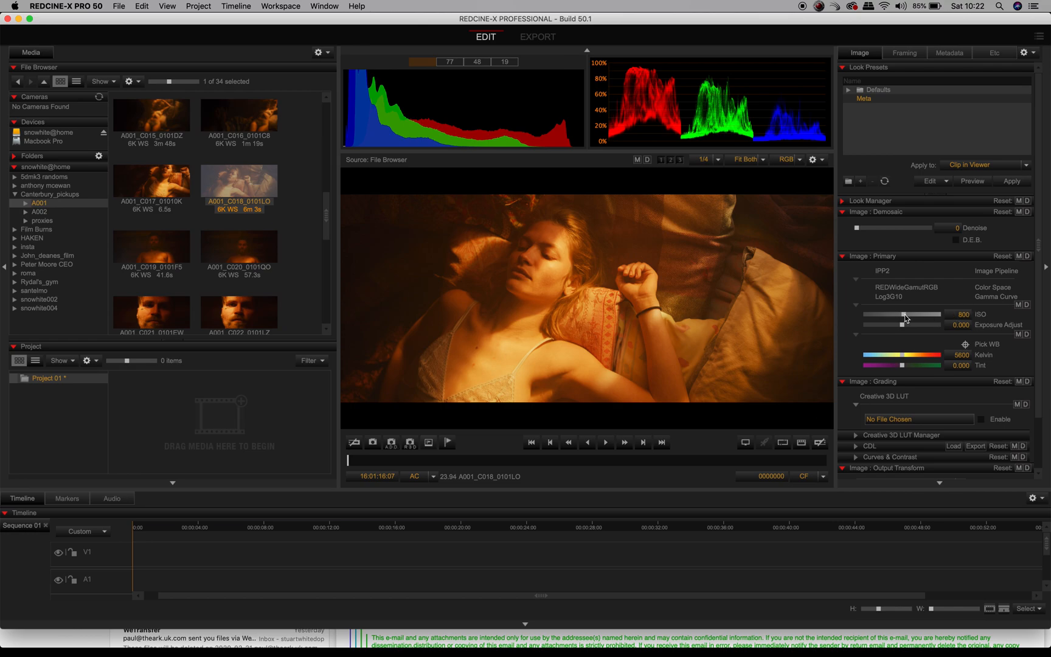
pyautogui.moveTo(925, 314); pyautogui.dragTo(901, 314)
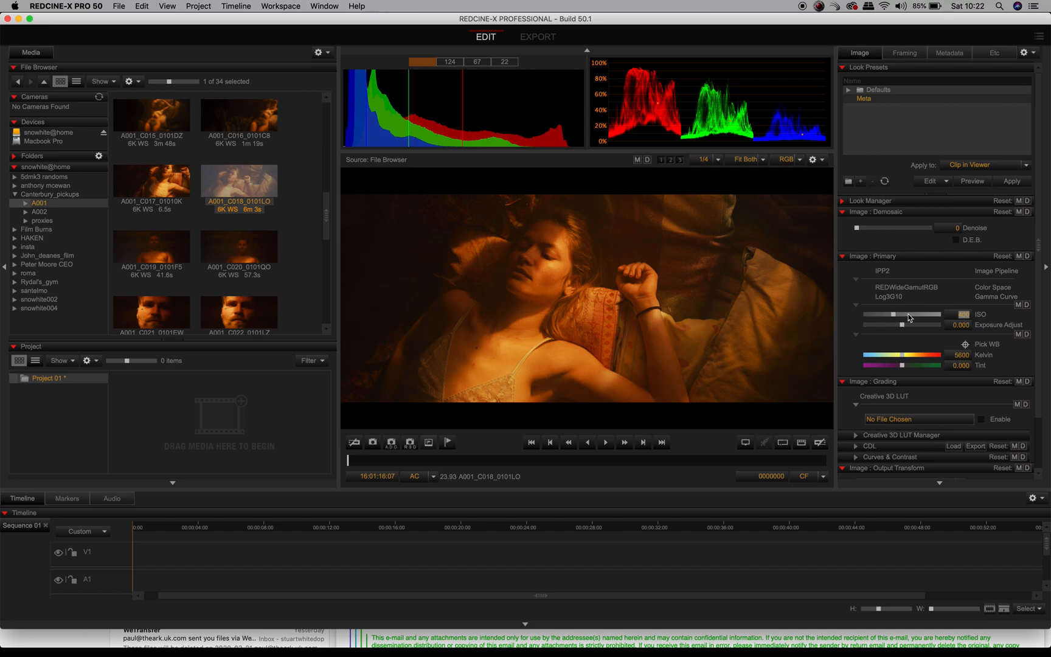
pyautogui.moveTo(882, 314); pyautogui.dragTo(895, 314)
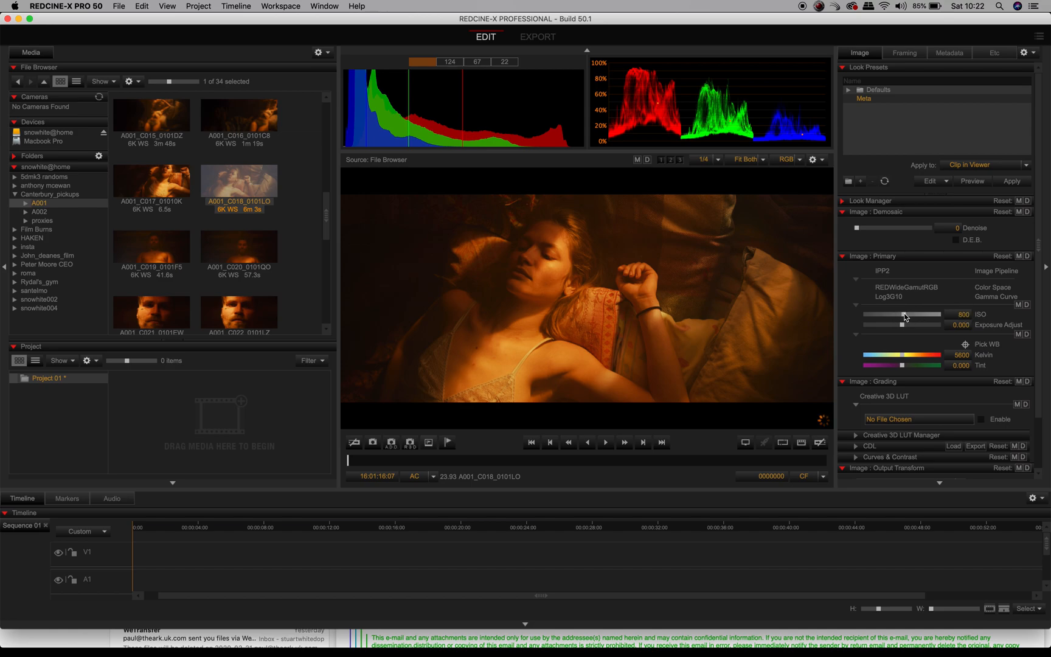
pyautogui.moveTo(938, 355); pyautogui.dragTo(896, 354)
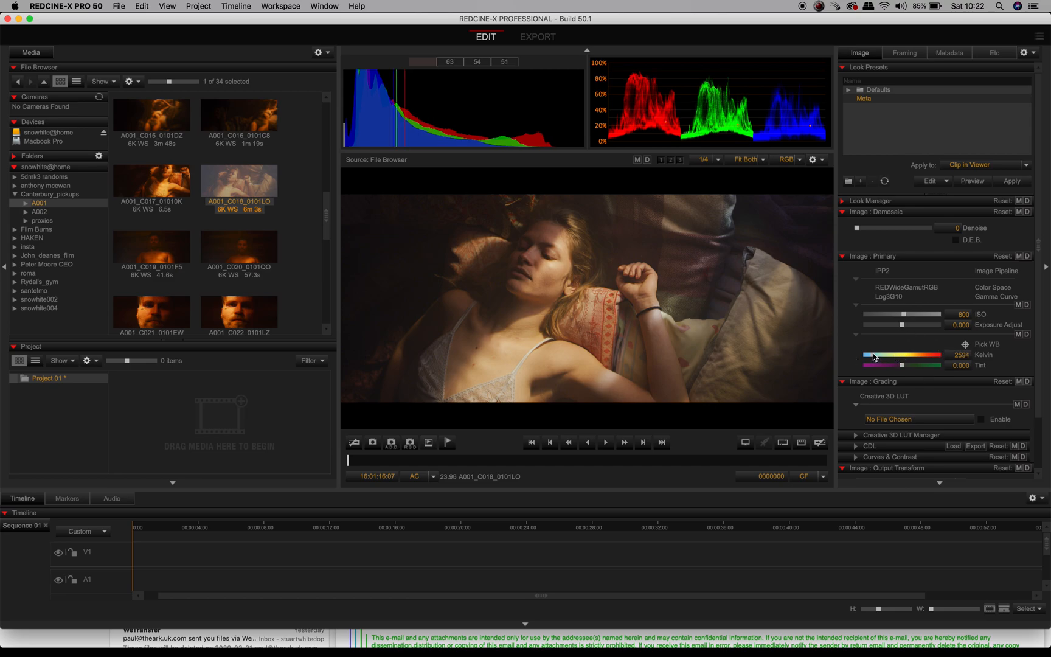
pyautogui.moveTo(875, 355); pyautogui.dragTo(901, 355)
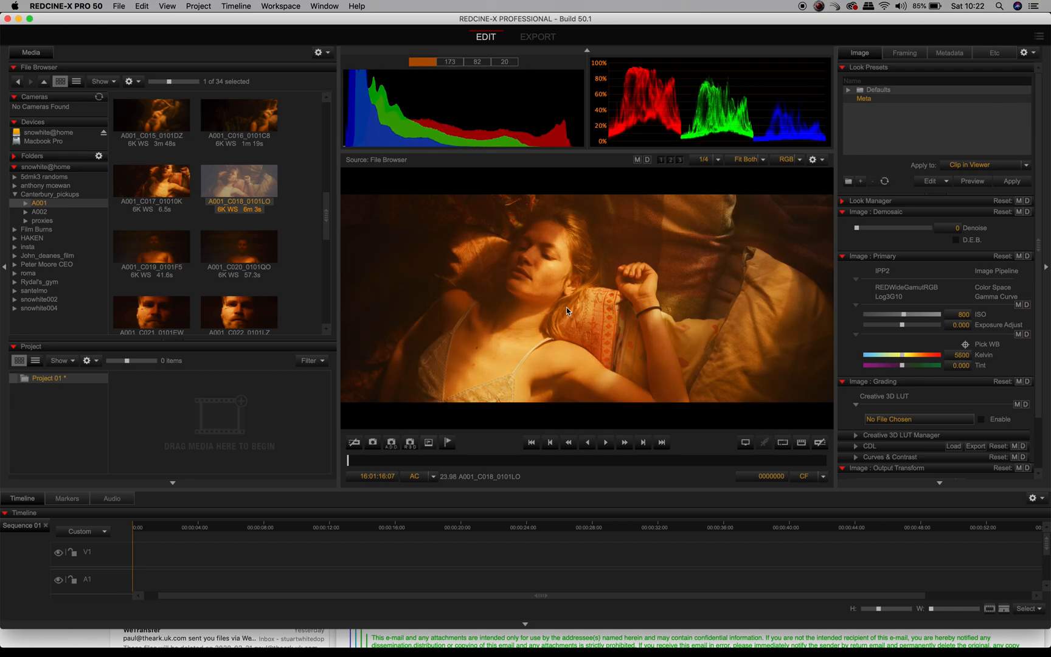
pyautogui.moveTo(686, 234)
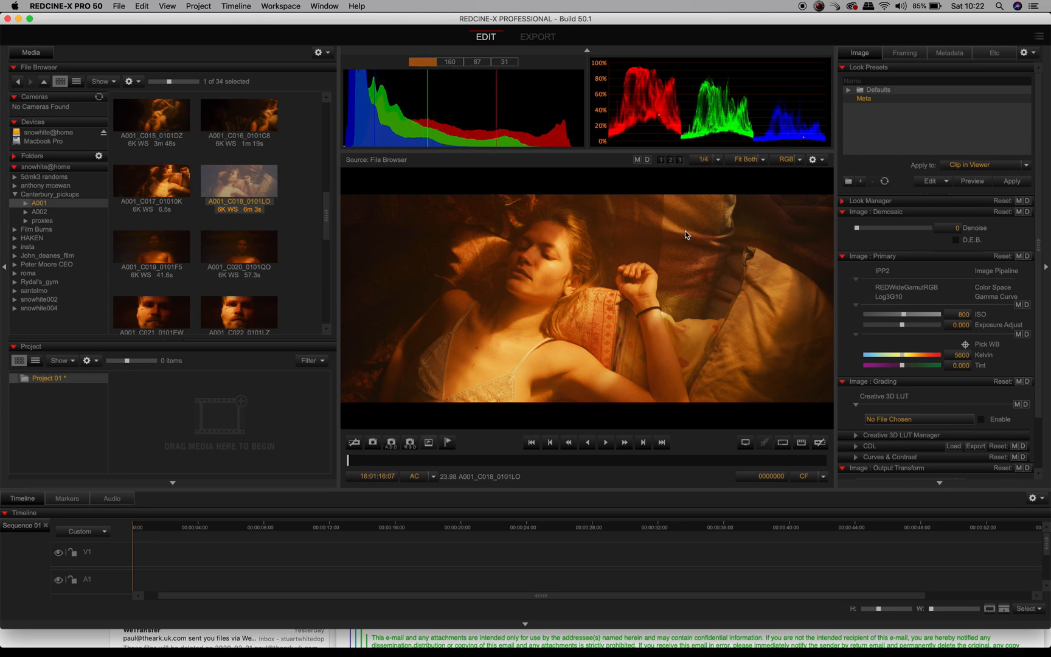